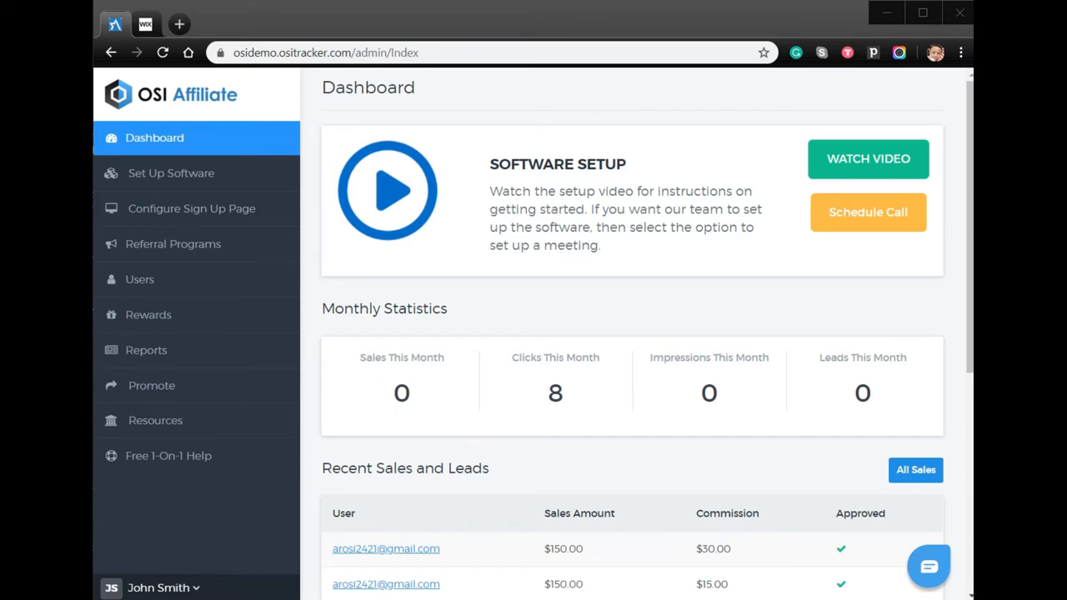
{"action": "mouse_move", "coordinate": [154, 280]}
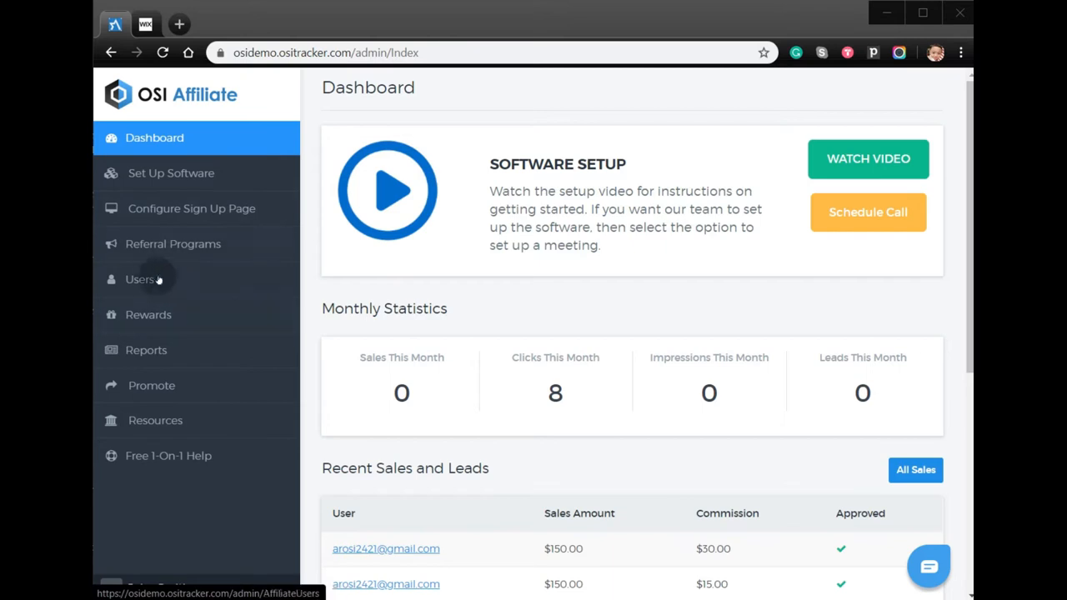
- Open the affiliate Users page from the OSI Affiliate dashboard sidebar
{"action": "left_click", "coordinate": [140, 279]}
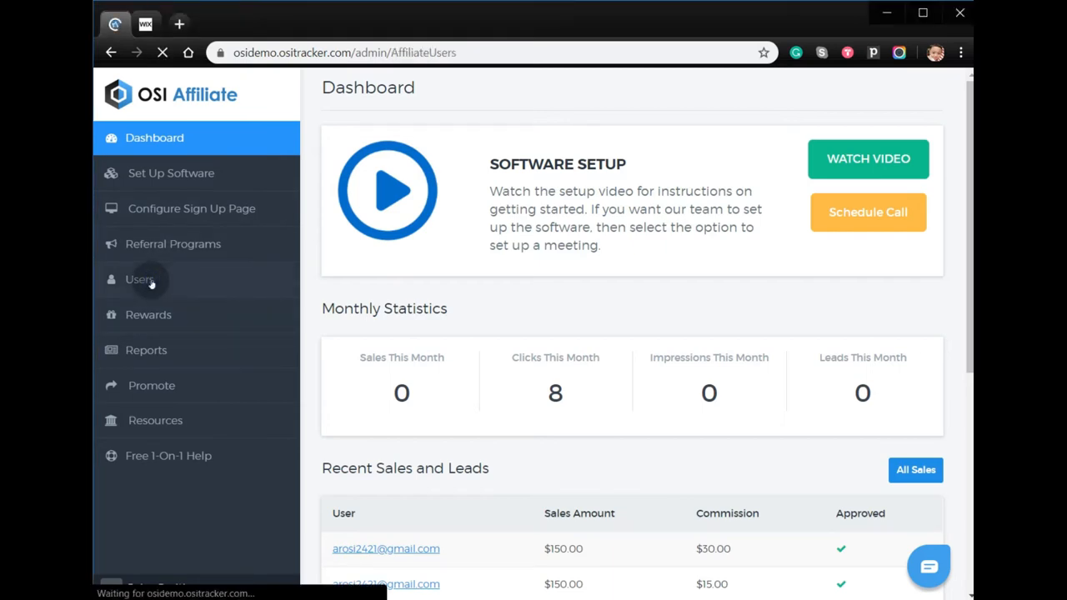
- Open the first affiliate user's Update User page from Manage Users
{"action": "left_click", "coordinate": [139, 279]}
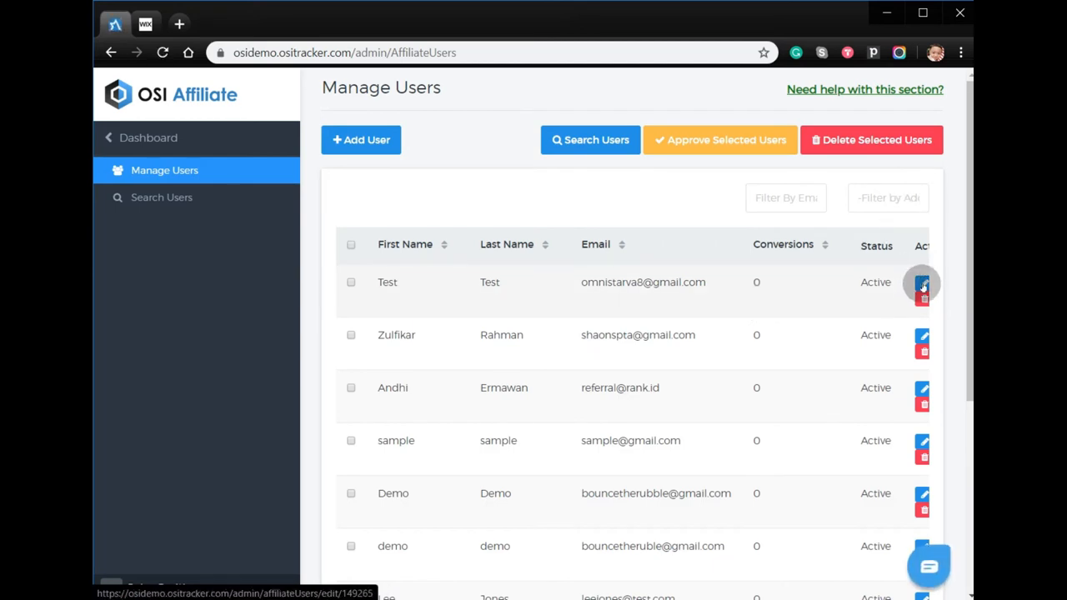
{"action": "left_click", "coordinate": [921, 283]}
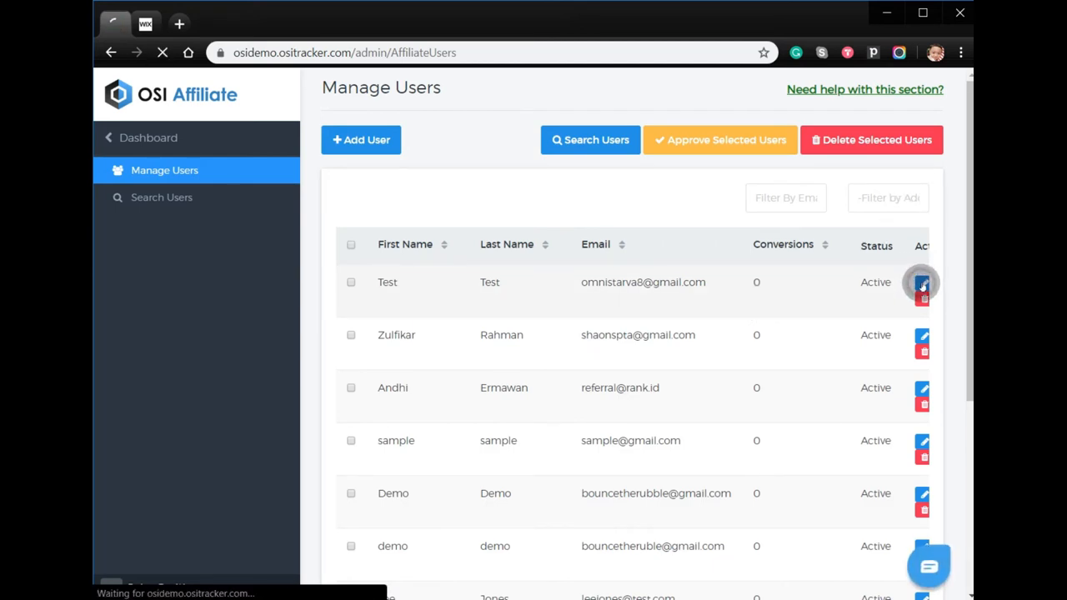
{"action": "left_click", "coordinate": [921, 282]}
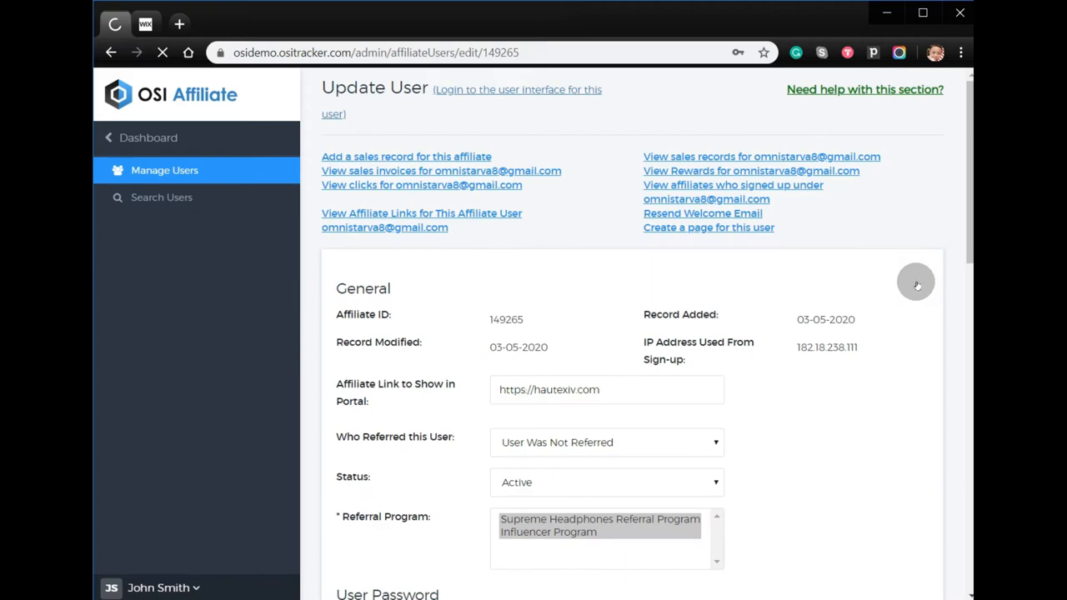
{"action": "mouse_move", "coordinate": [689, 236]}
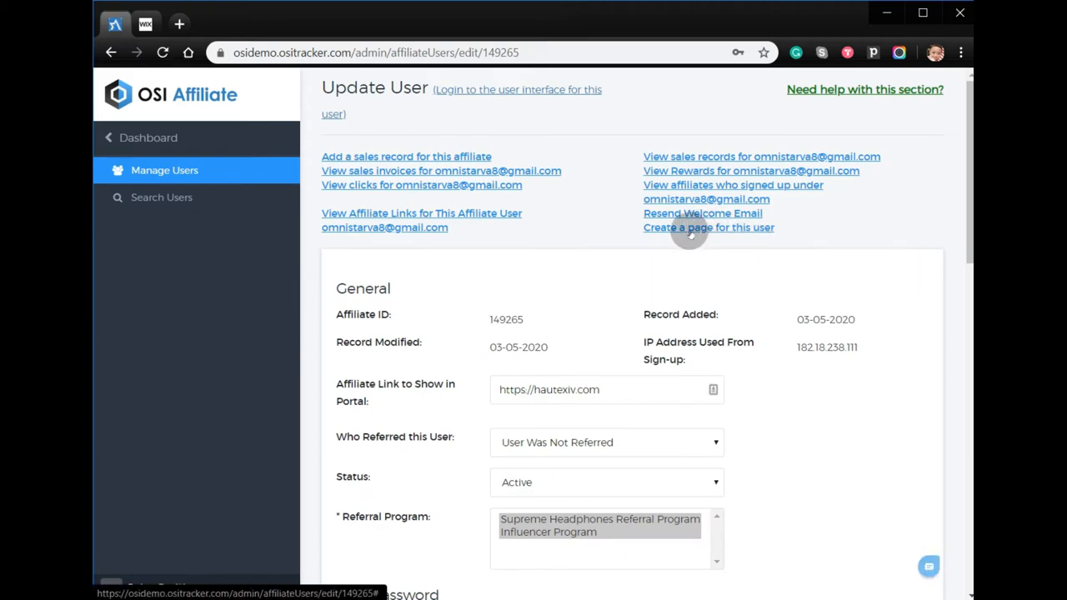
- Generate and copy the user's Influencer Program tracking script, then go to the Wix editor
{"action": "left_click", "coordinate": [708, 227]}
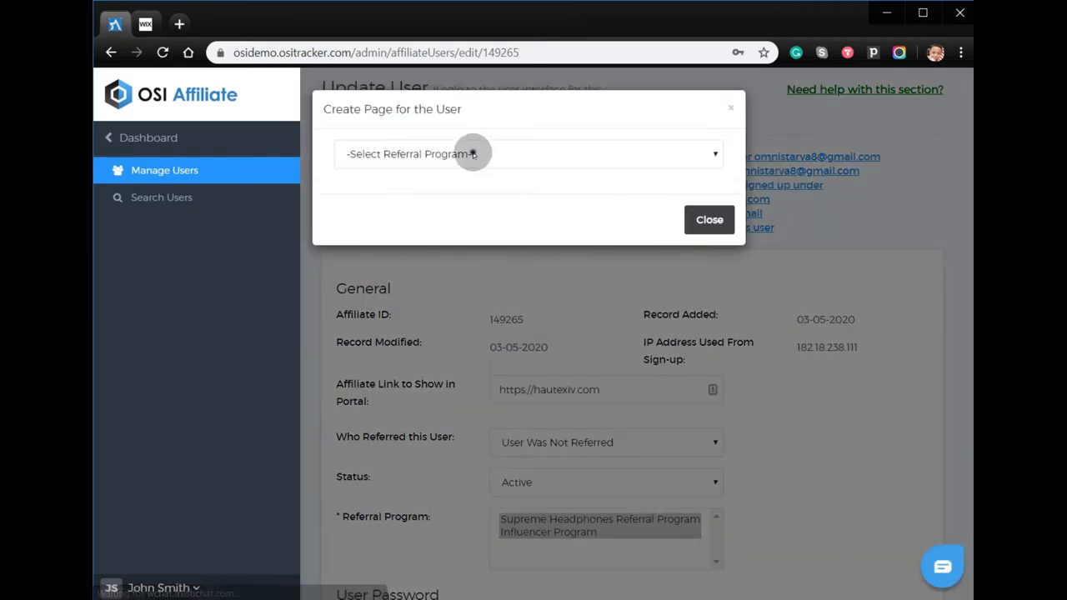
{"action": "left_click", "coordinate": [528, 154]}
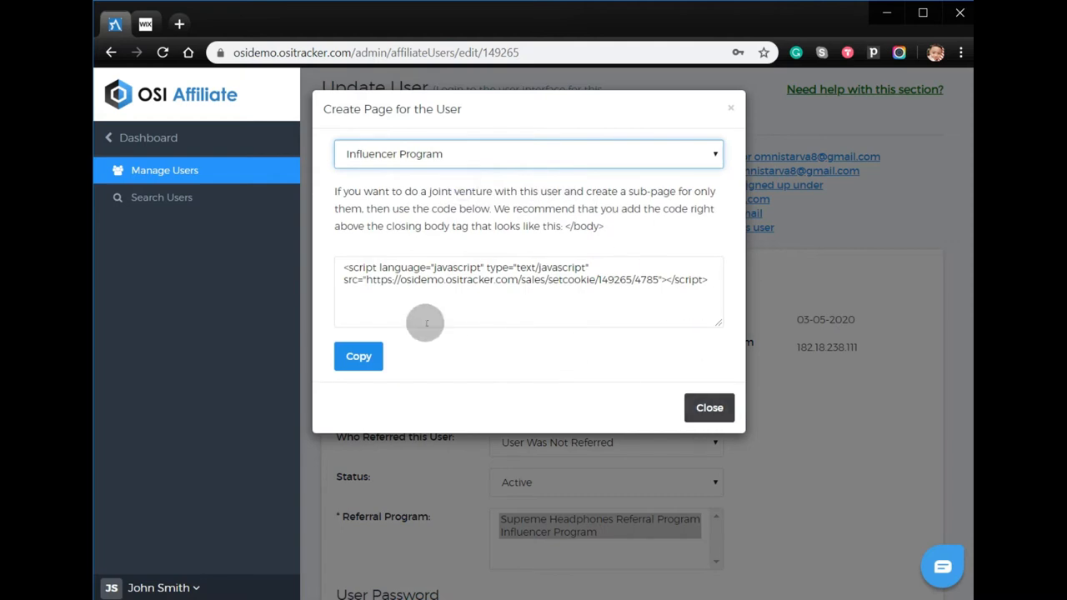
{"action": "left_click", "coordinate": [357, 356]}
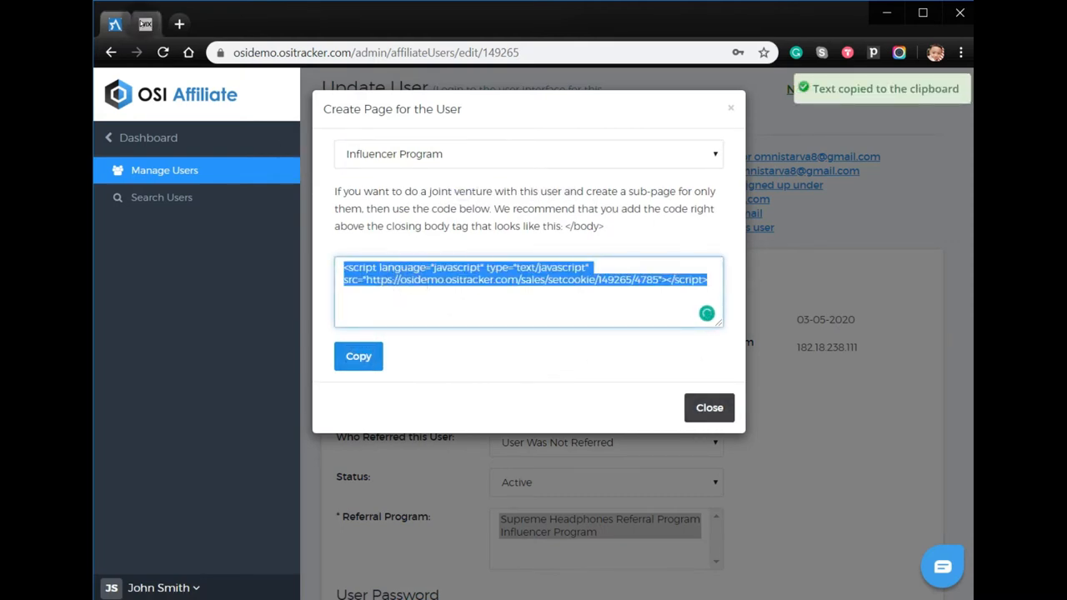
{"action": "left_click", "coordinate": [148, 23]}
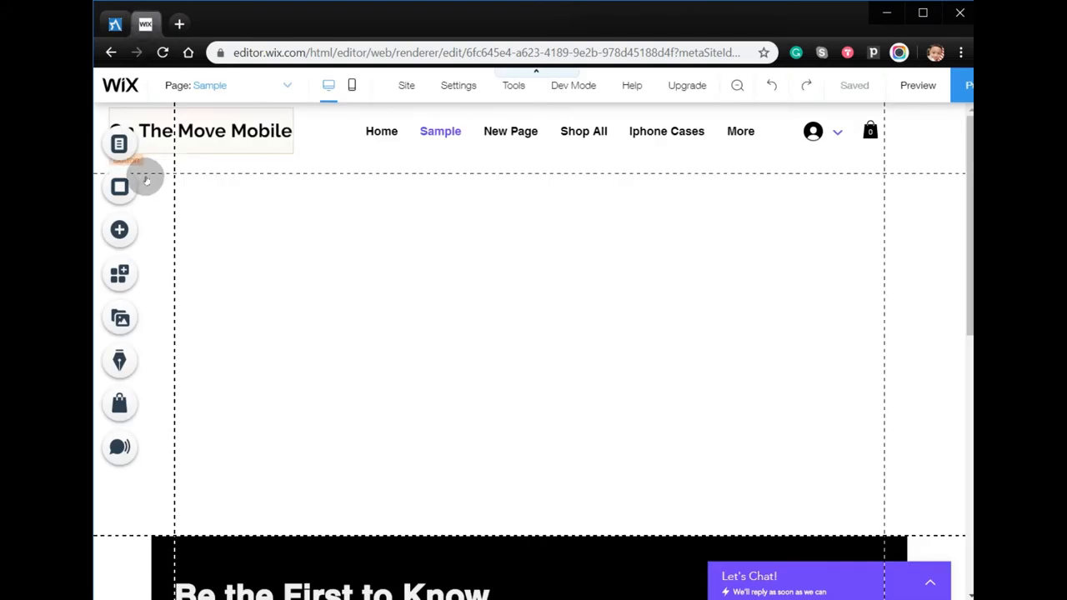
{"action": "mouse_move", "coordinate": [119, 143]}
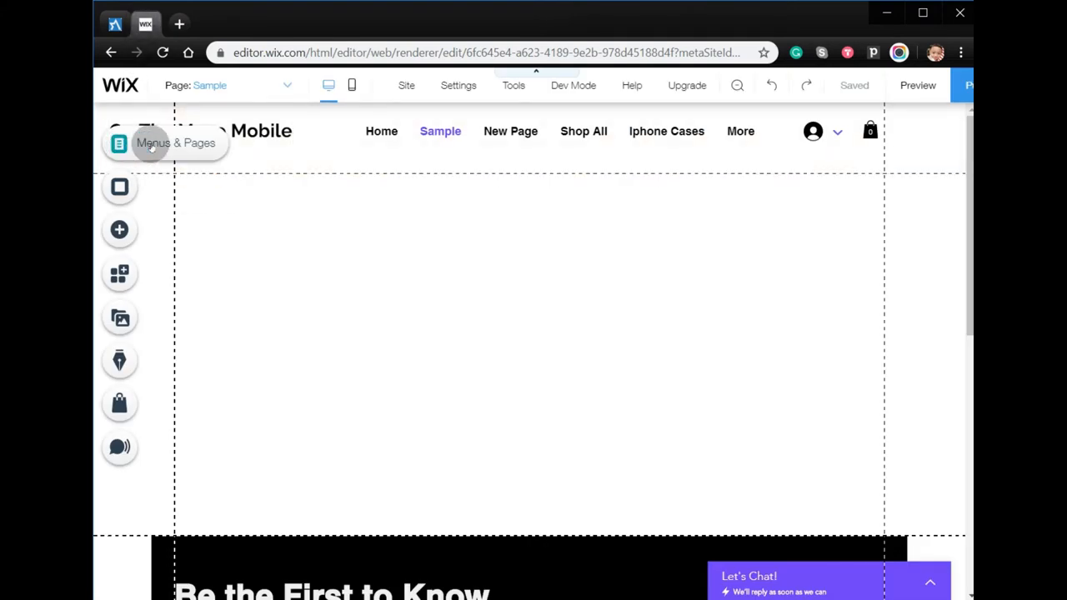
- Show the Wix site's pages list, including Sample and Referral Program
{"action": "left_click", "coordinate": [119, 142]}
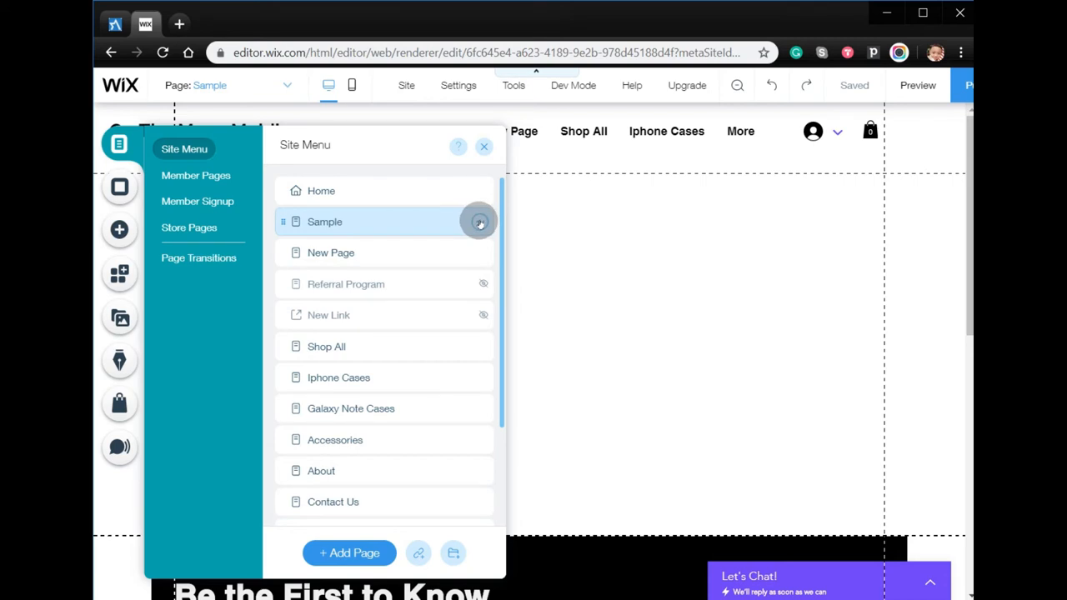
- Paste the OSI tracking script into the Sample page's Advanced SEO custom meta tags
{"action": "left_click", "coordinate": [479, 221]}
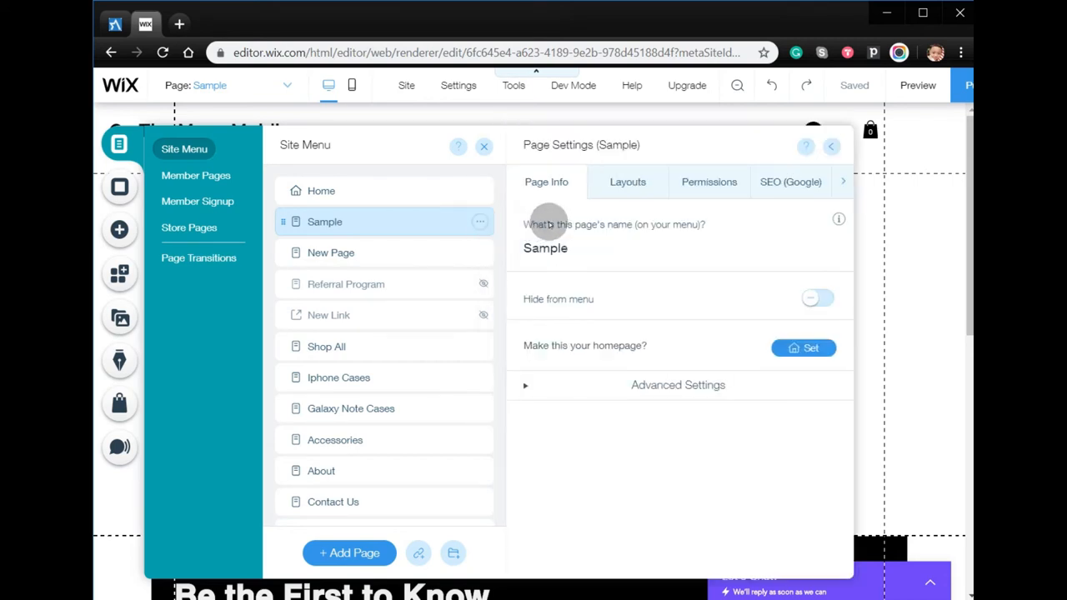
{"action": "left_click", "coordinate": [708, 182]}
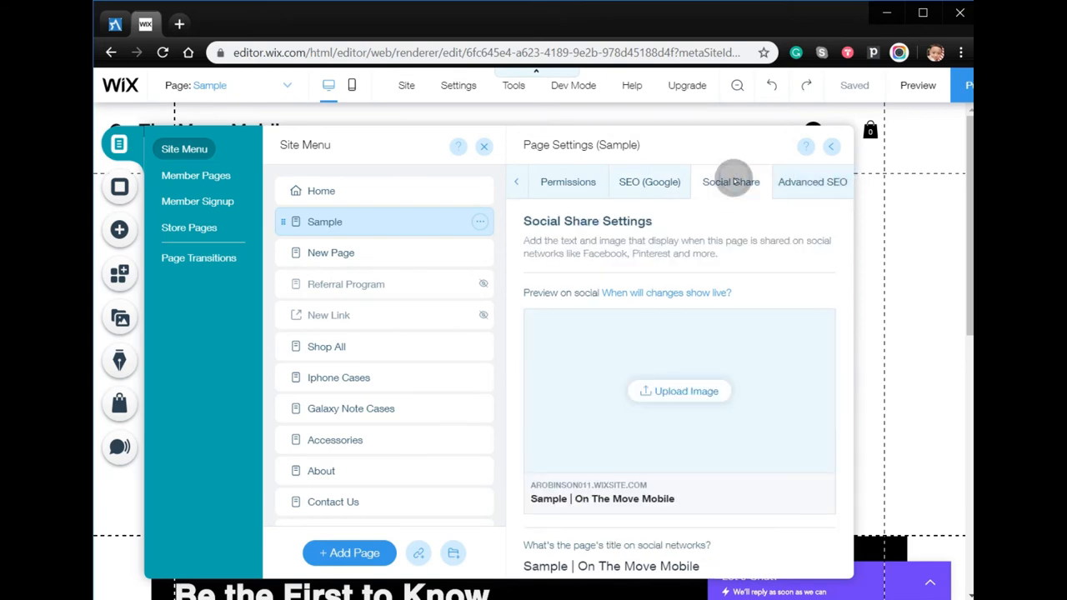
{"action": "left_click", "coordinate": [650, 181]}
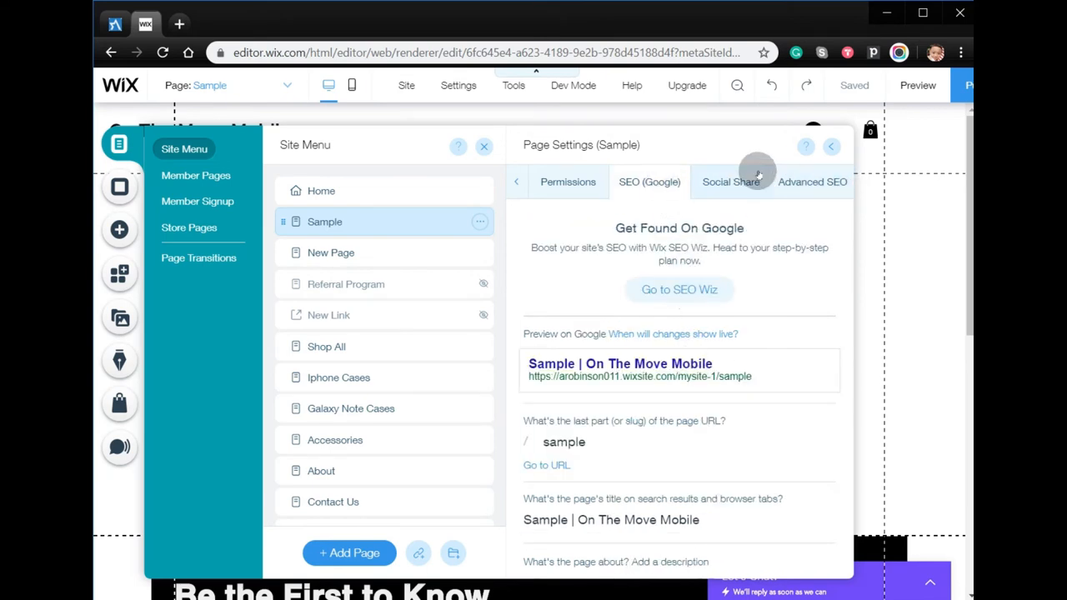
{"action": "left_click", "coordinate": [812, 181]}
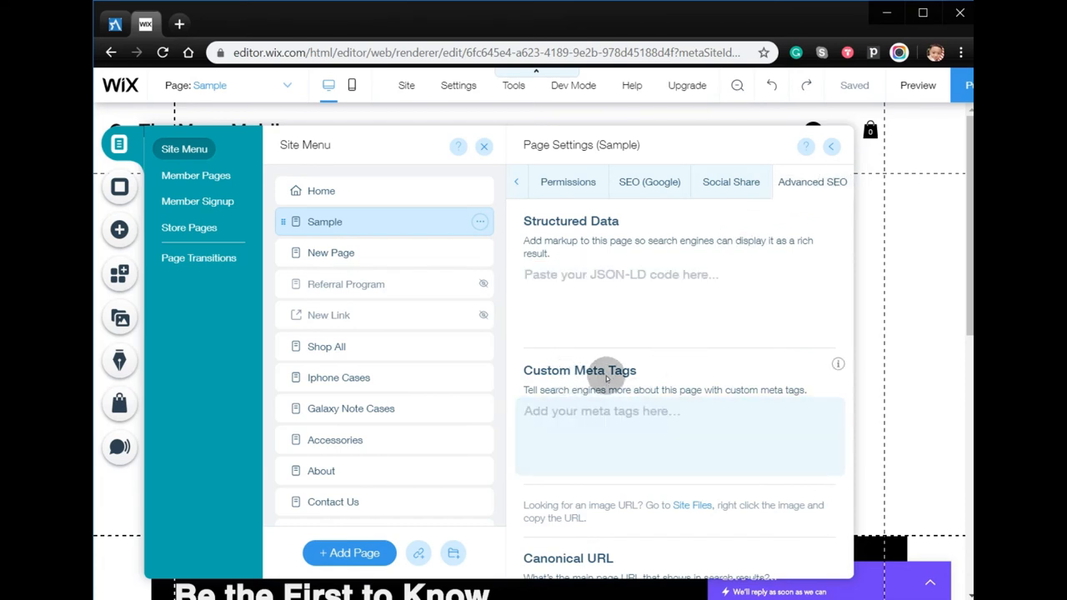
{"action": "type", "text": "<script language=\"javascript\" type=\"text/javascript\" src=\"https://osldemo.ositracker.com/sales/setcookie/149265/4785\"></script>"}
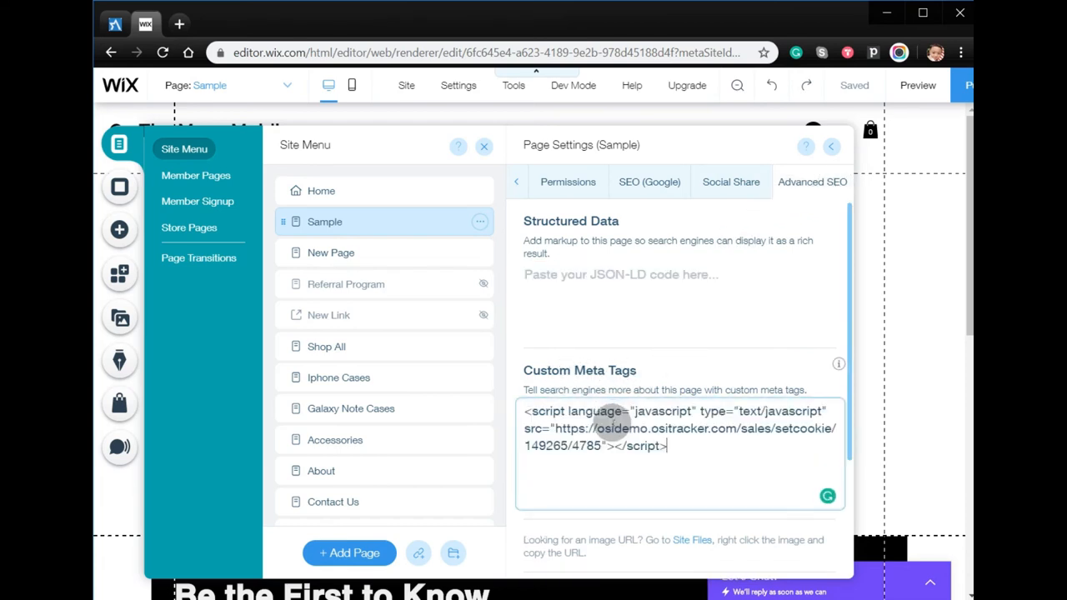
{"action": "scroll", "scroll_direction": "down", "scroll_amount": 3}
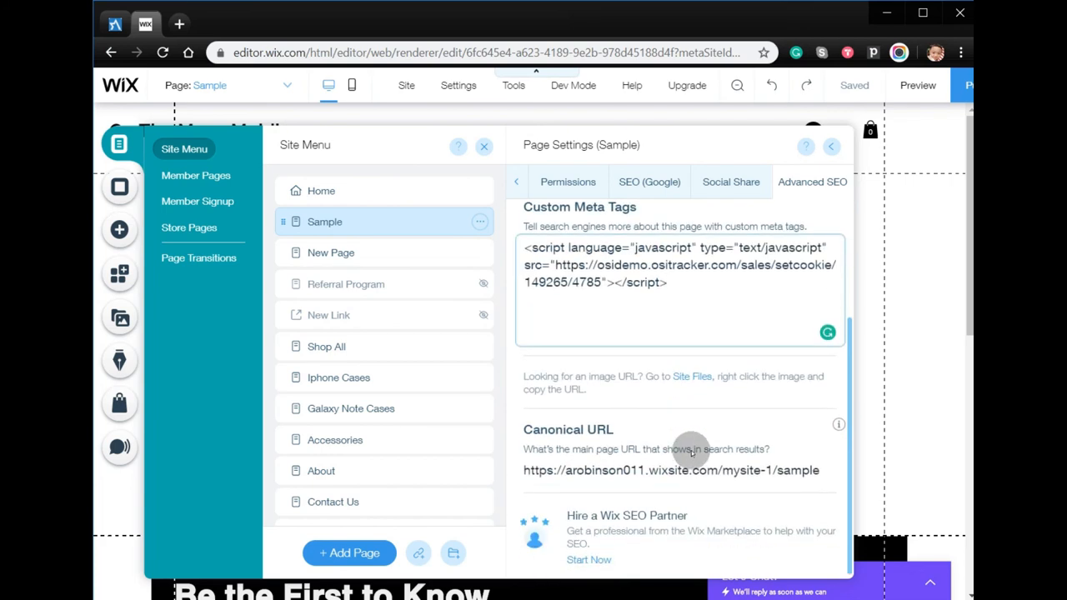